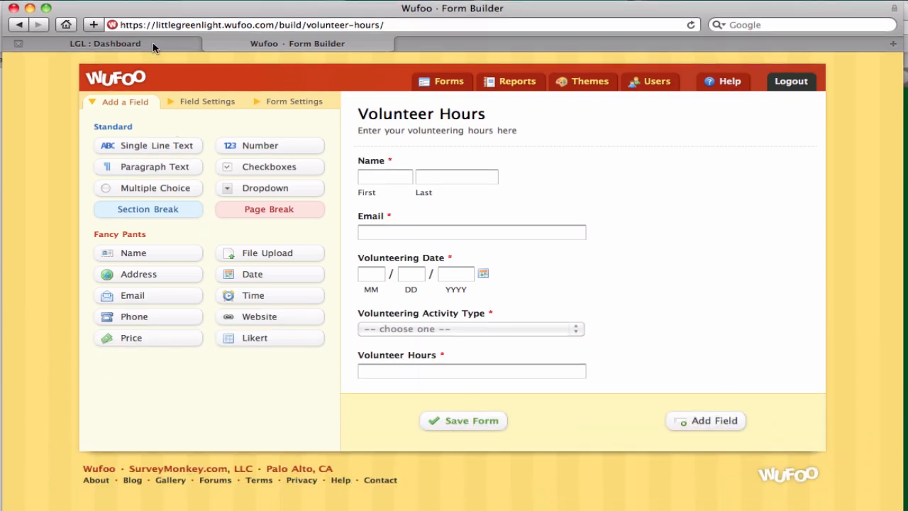
Step: Switch from the Wufoo form builder to Little Green Light's Integration Settings page
{"action": "left_click", "coordinate": [105, 43]}
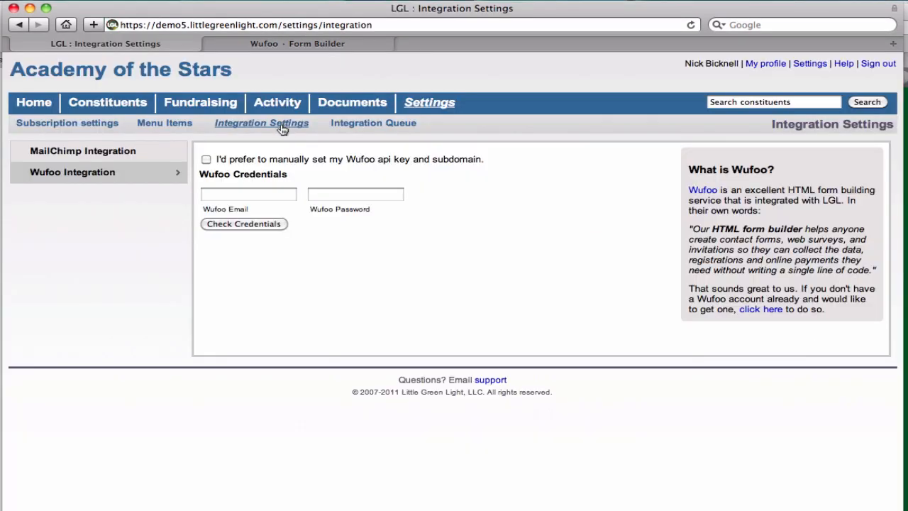
{"action": "left_click", "coordinate": [248, 193]}
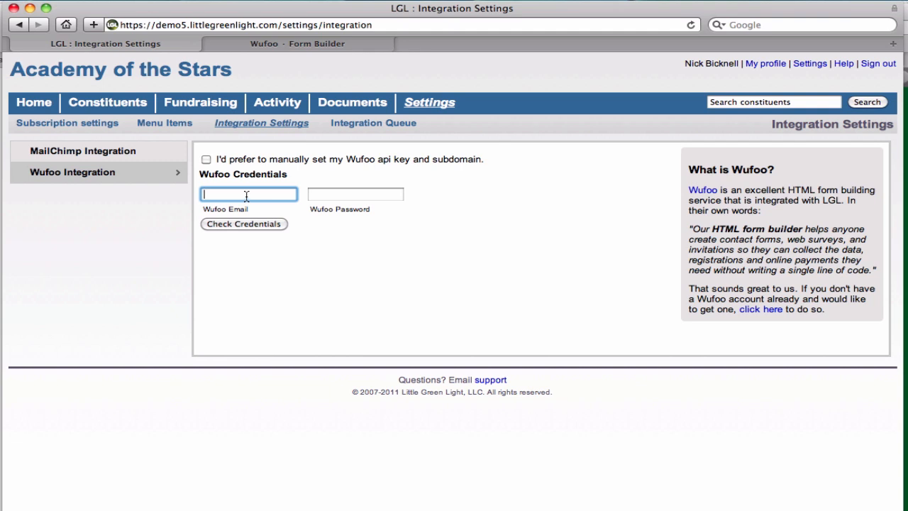
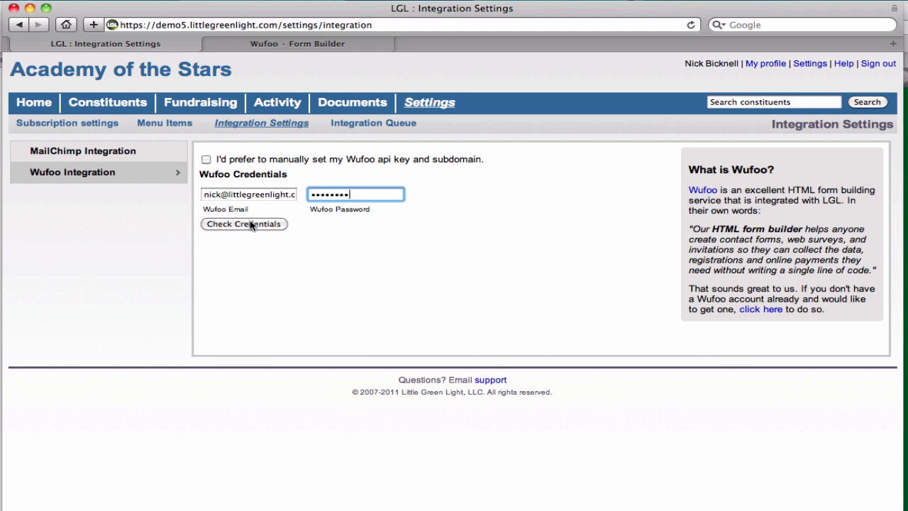
{"action": "left_click", "coordinate": [244, 224]}
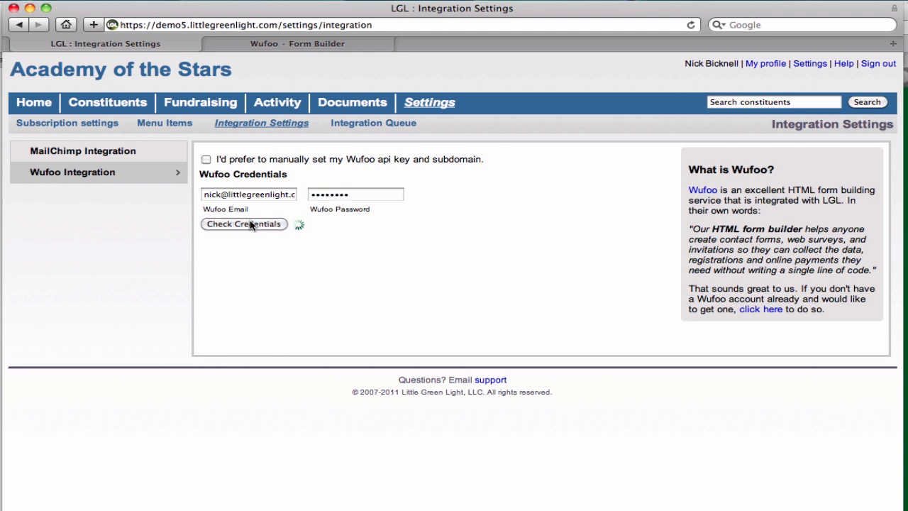
{"action": "left_click", "coordinate": [244, 224]}
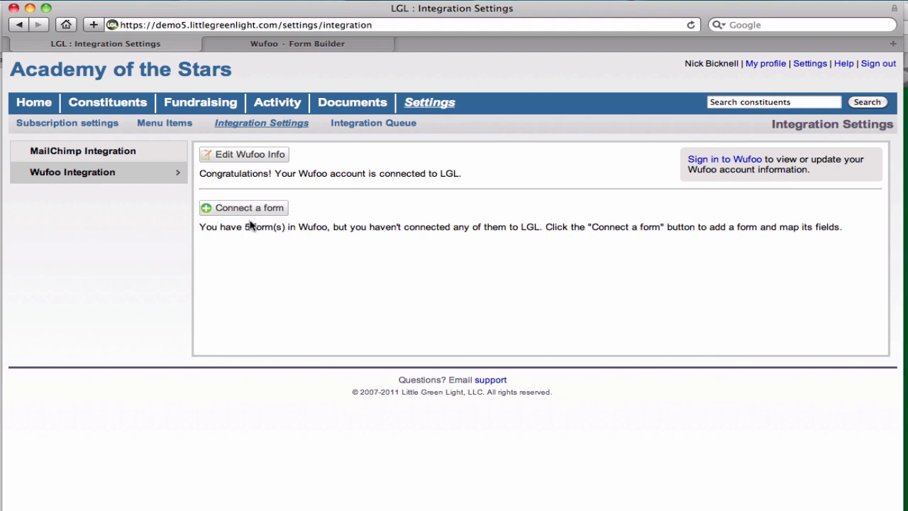
Step: Connect the Volunteer Hours Wufoo form and add it, reaching its field-mapping page
{"action": "left_click", "coordinate": [244, 207]}
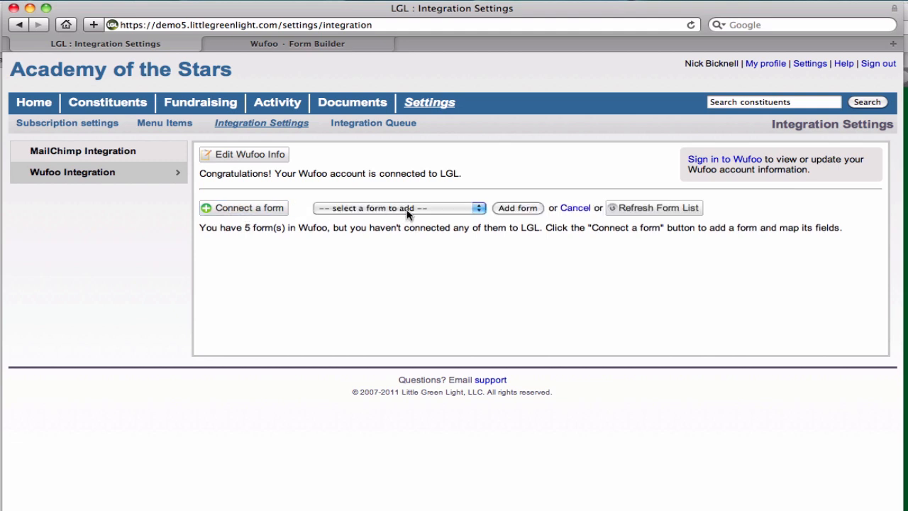
{"action": "left_click", "coordinate": [400, 207]}
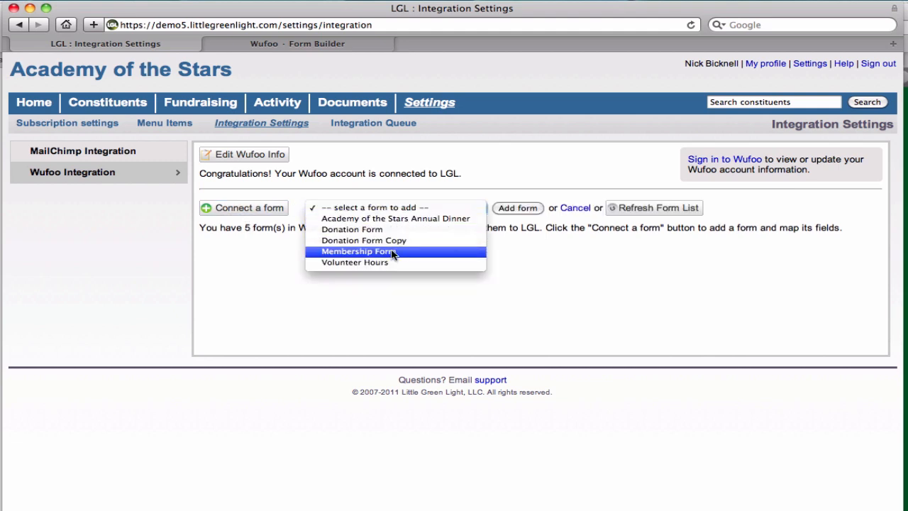
{"action": "left_click", "coordinate": [354, 261]}
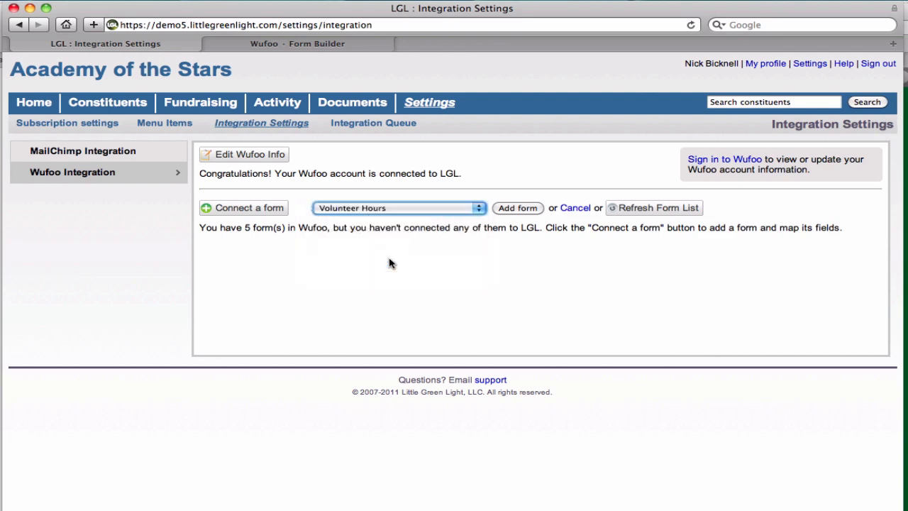
{"action": "mouse_move", "coordinate": [537, 212]}
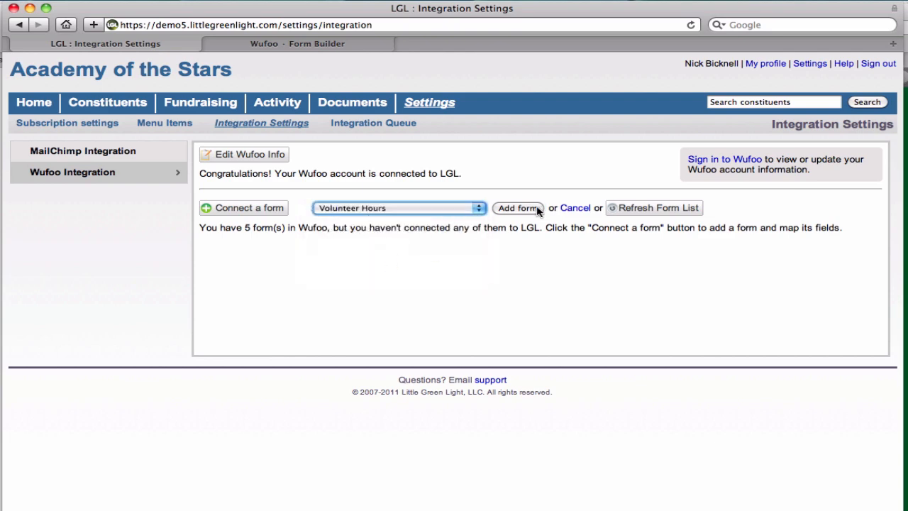
{"action": "left_click", "coordinate": [517, 208]}
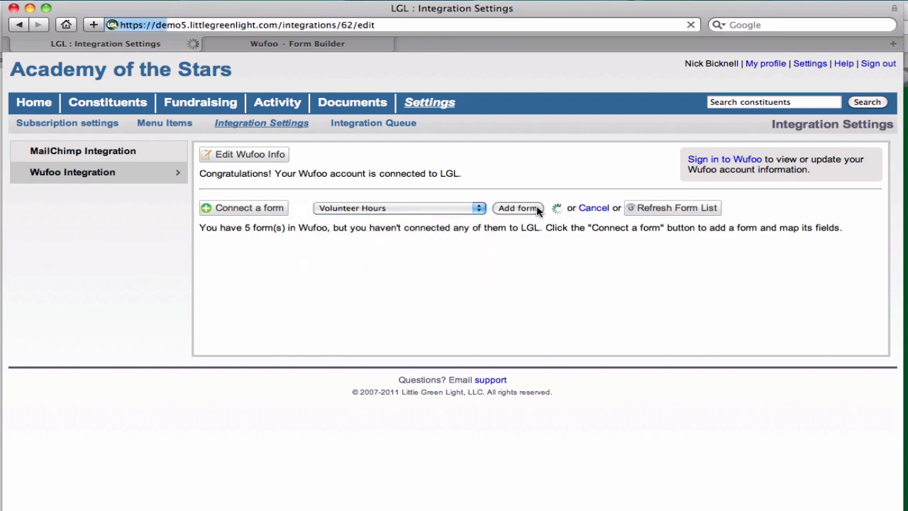
{"action": "left_click", "coordinate": [517, 207]}
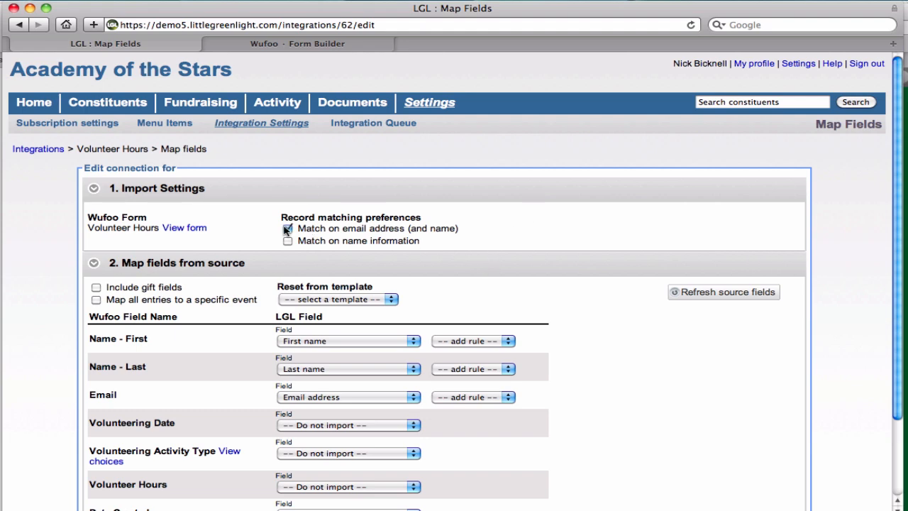
Step: Map the name, email and volunteer date fields to their LGL fields
{"action": "left_click", "coordinate": [286, 227]}
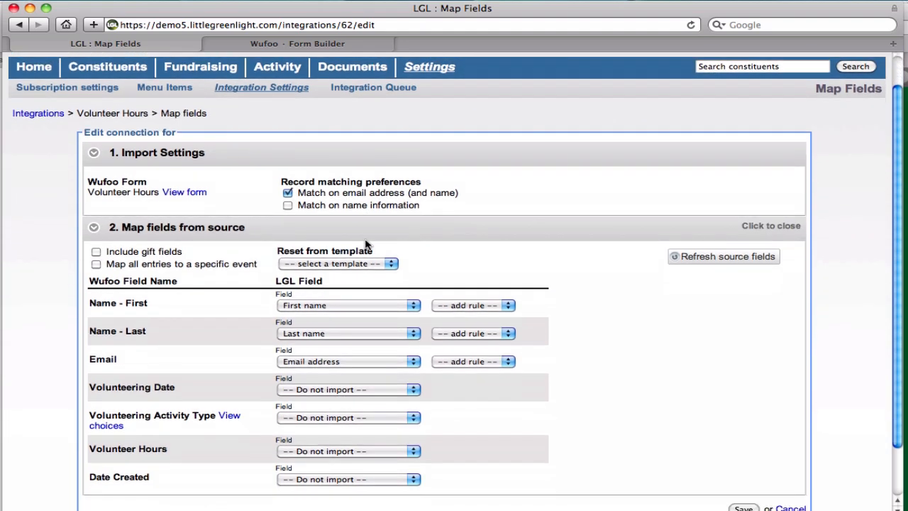
{"action": "scroll", "scroll_direction": "down", "scroll_amount": 3}
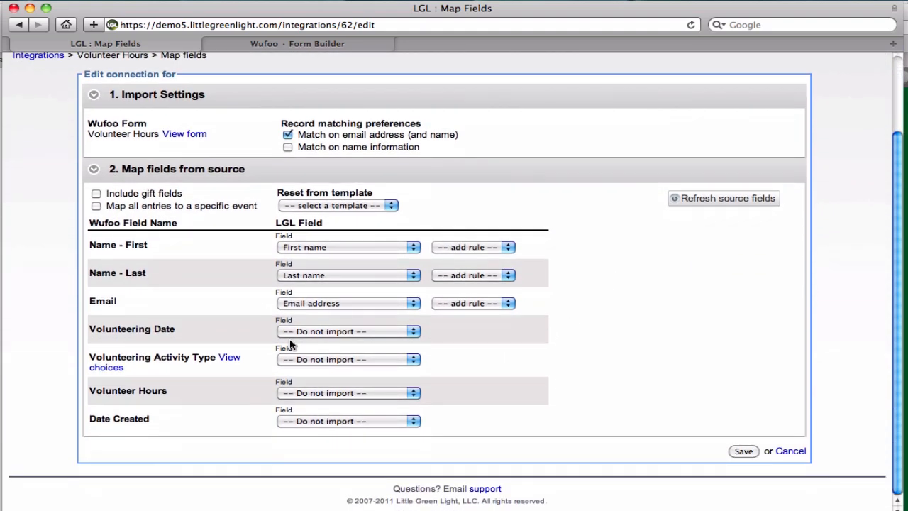
{"action": "mouse_move", "coordinate": [324, 321]}
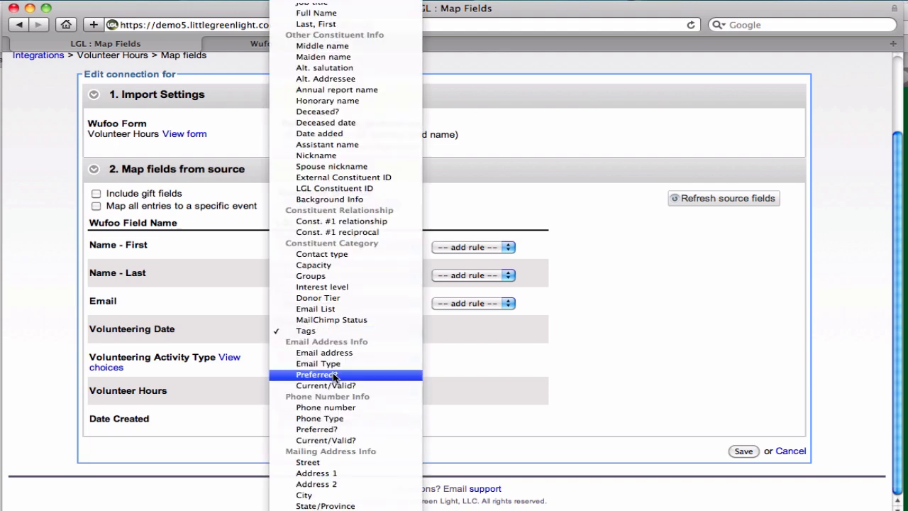
{"action": "scroll", "scroll_direction": "down", "scroll_amount": 3}
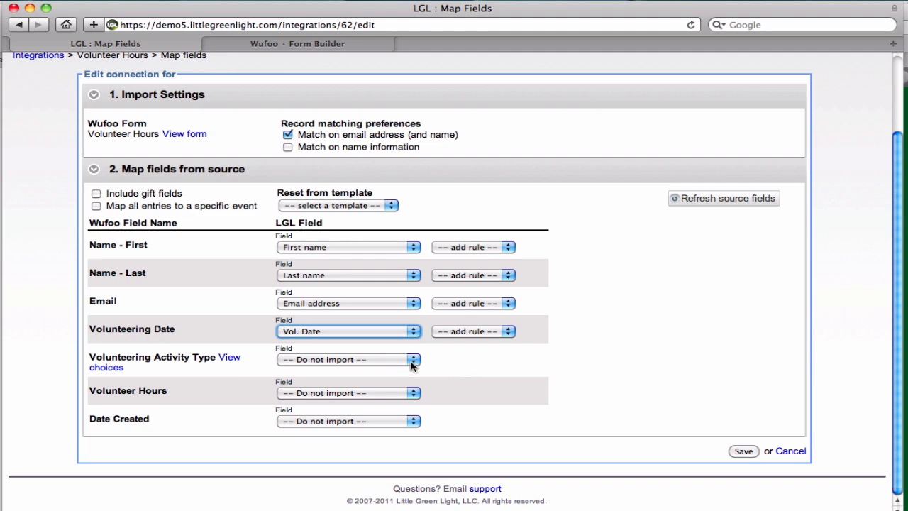
{"action": "left_click", "coordinate": [414, 361]}
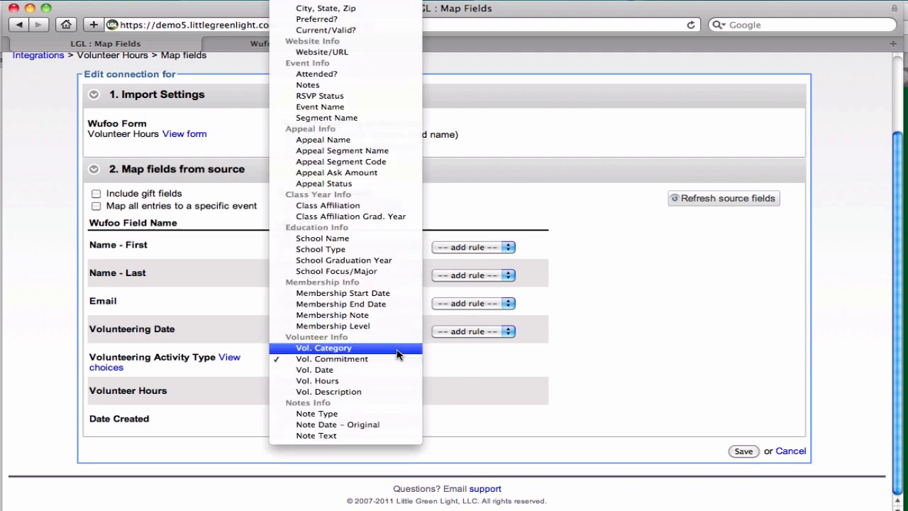
Step: Map Volunteering Activity Type to Vol. Category and Volunteer Hours to Vol. Hours, then save
{"action": "left_click", "coordinate": [324, 348]}
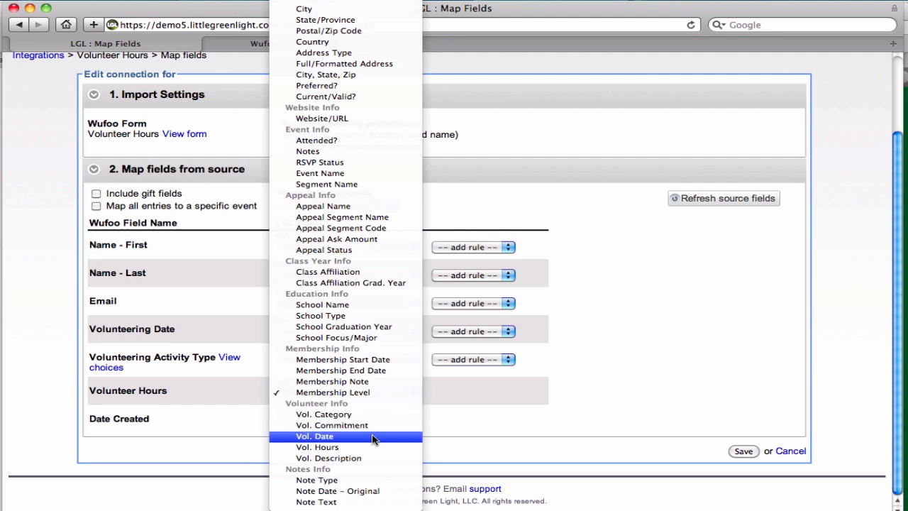
{"action": "left_click", "coordinate": [315, 436]}
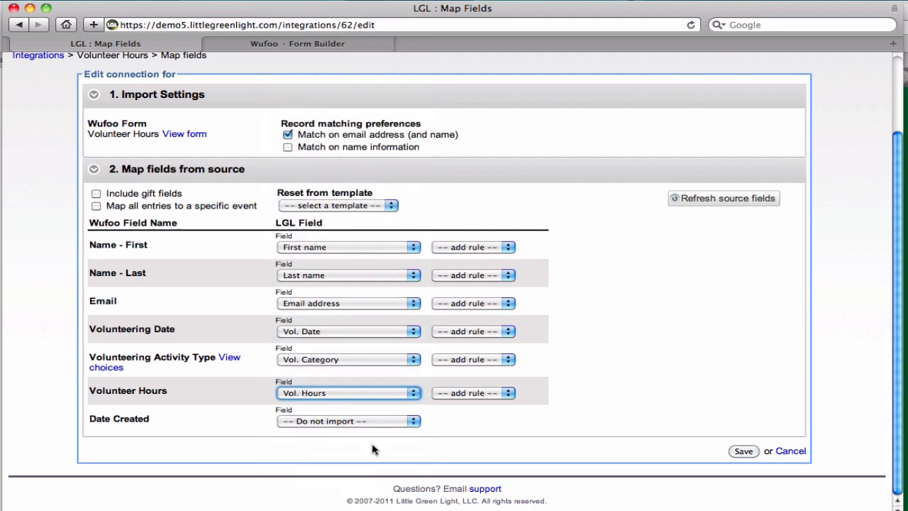
{"action": "mouse_move", "coordinate": [513, 464]}
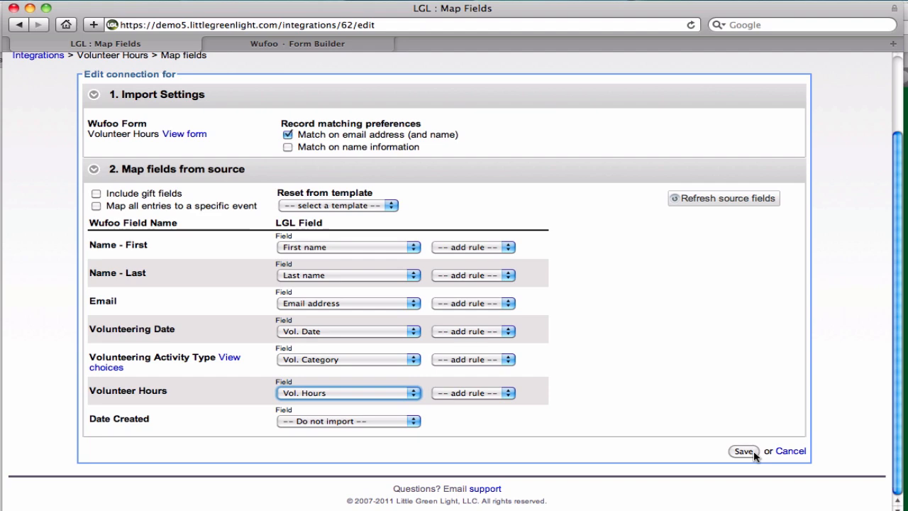
{"action": "left_click", "coordinate": [744, 451]}
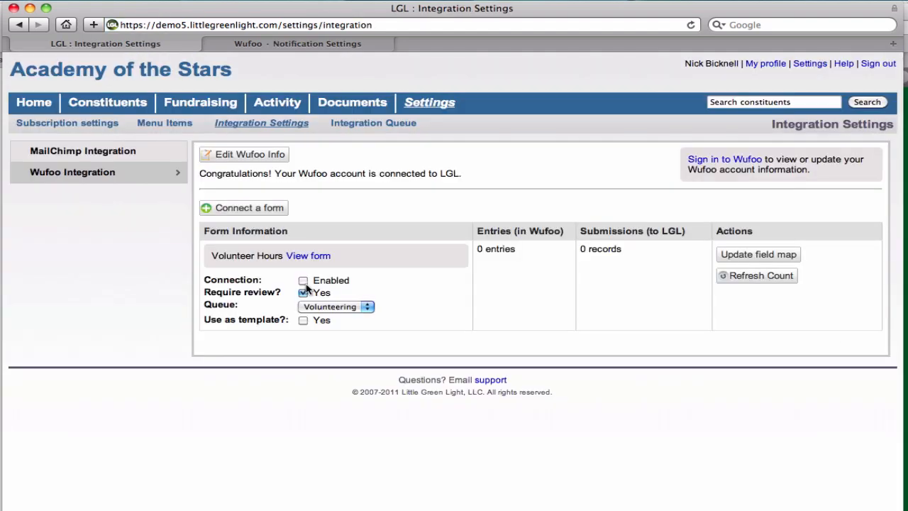
{"action": "mouse_move", "coordinate": [306, 286]}
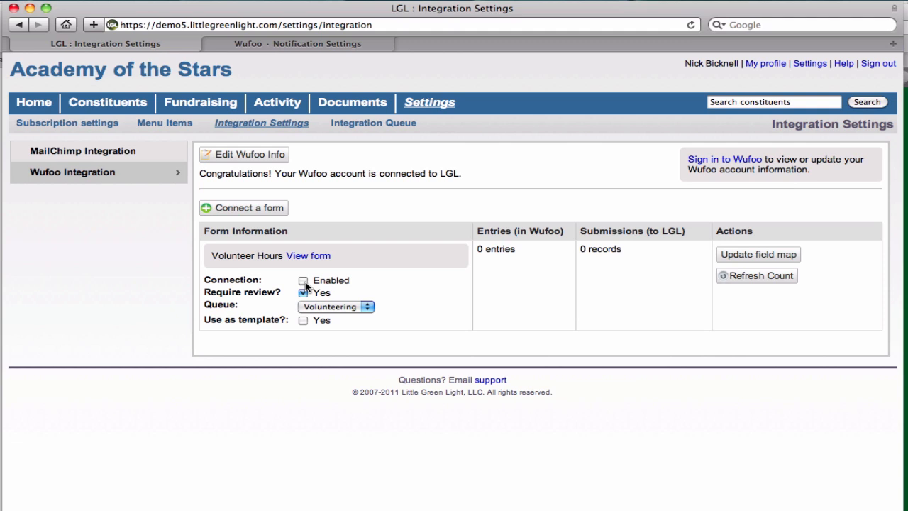
Step: Enable the Volunteer Hours connection and confirm its WebHook in Wufoo Notification Settings
{"action": "left_click", "coordinate": [303, 281]}
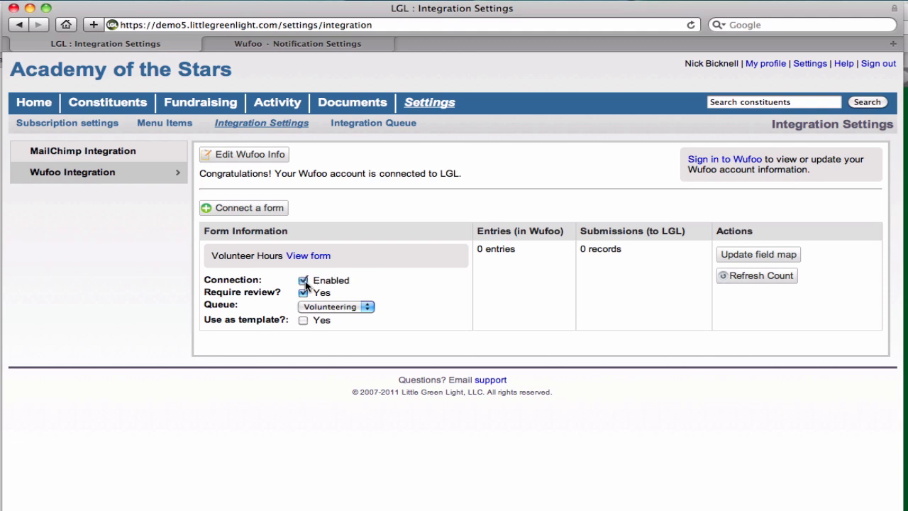
{"action": "left_click", "coordinate": [298, 42]}
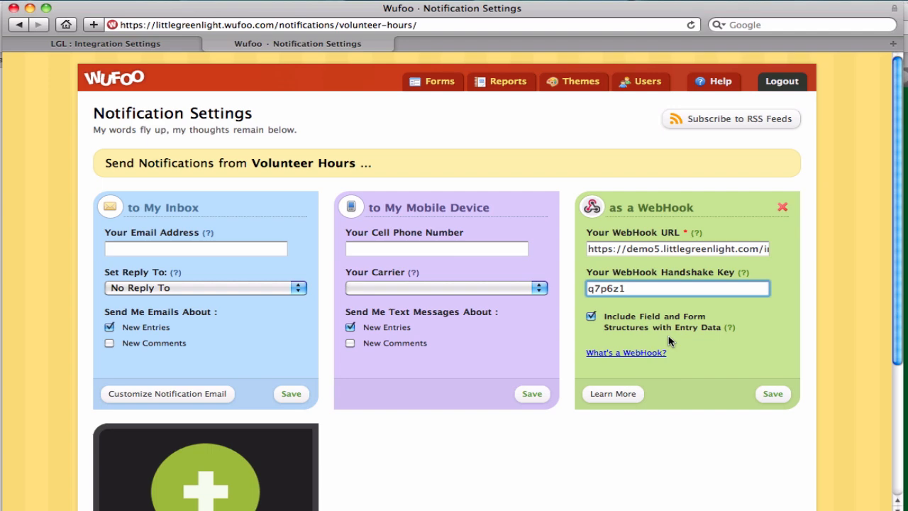
{"action": "left_click", "coordinate": [105, 43]}
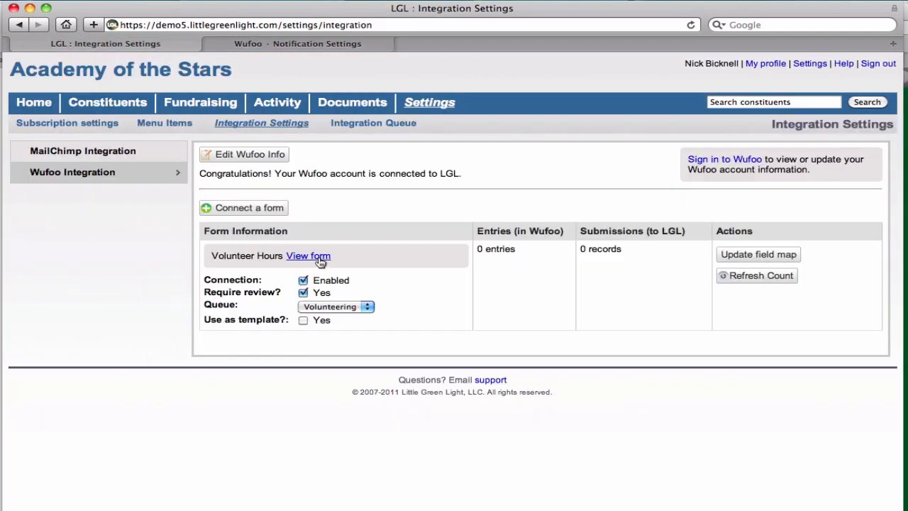
{"action": "left_click", "coordinate": [308, 255]}
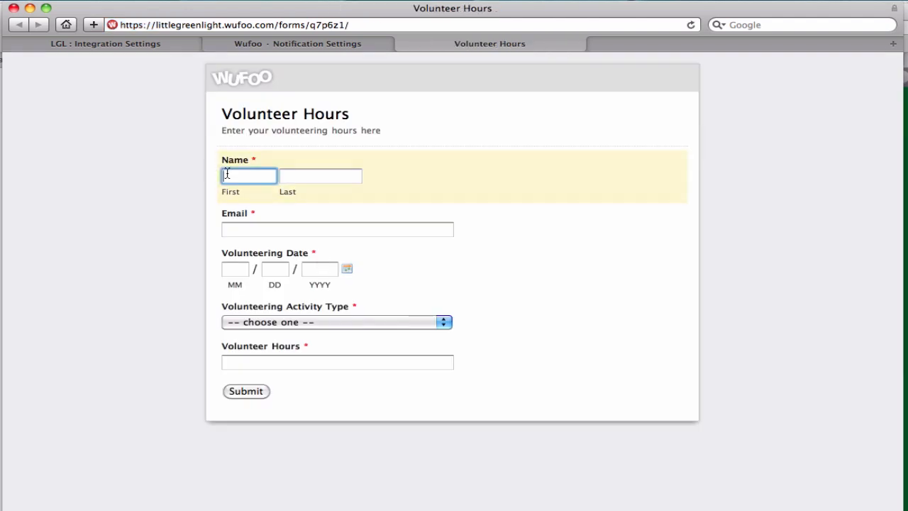
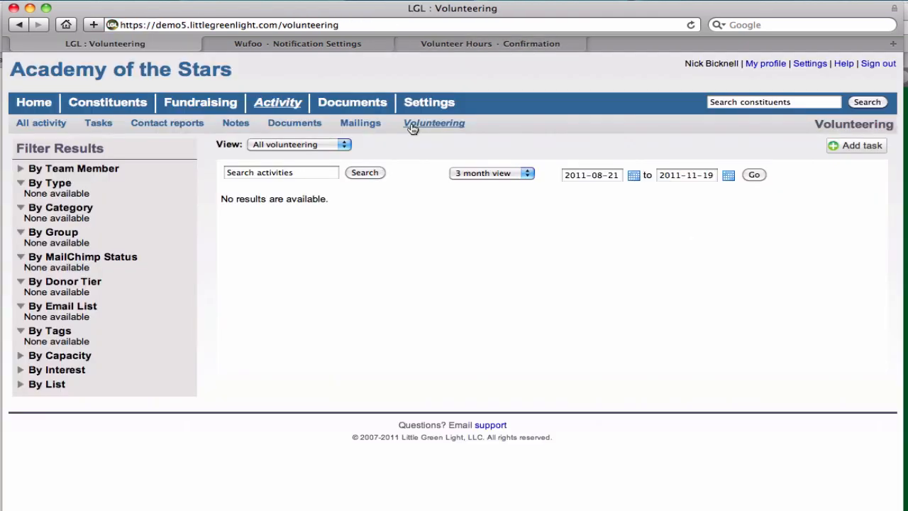
Step: Switch Activity > Volunteering to the Volunteering queue and show Record #1's full details
{"action": "left_click", "coordinate": [298, 144]}
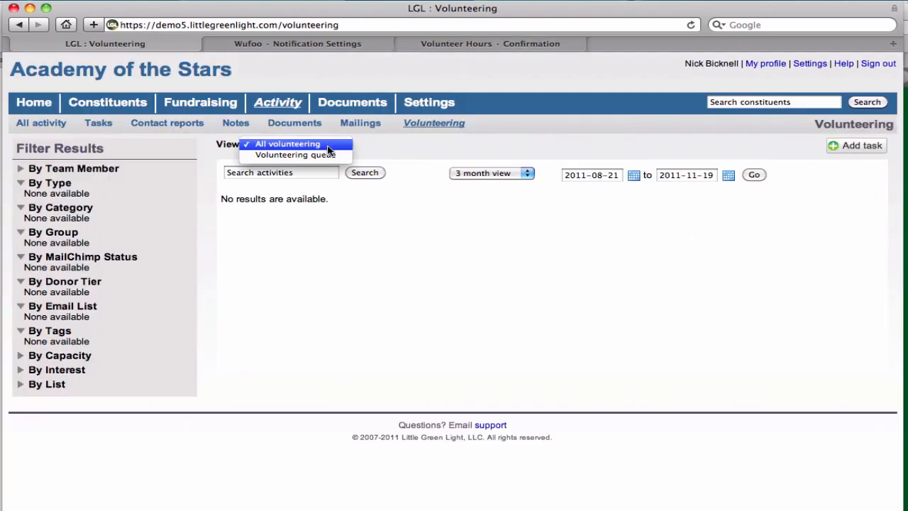
{"action": "left_click", "coordinate": [294, 154]}
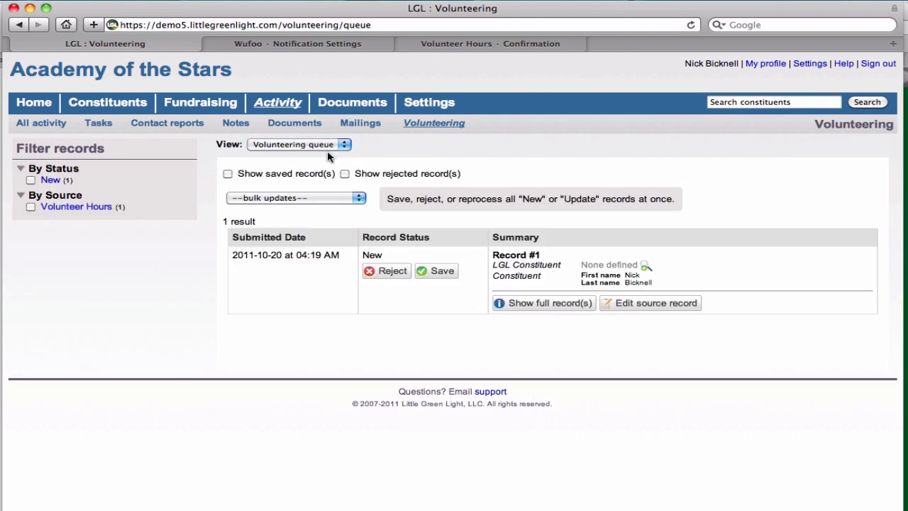
{"action": "mouse_move", "coordinate": [340, 190]}
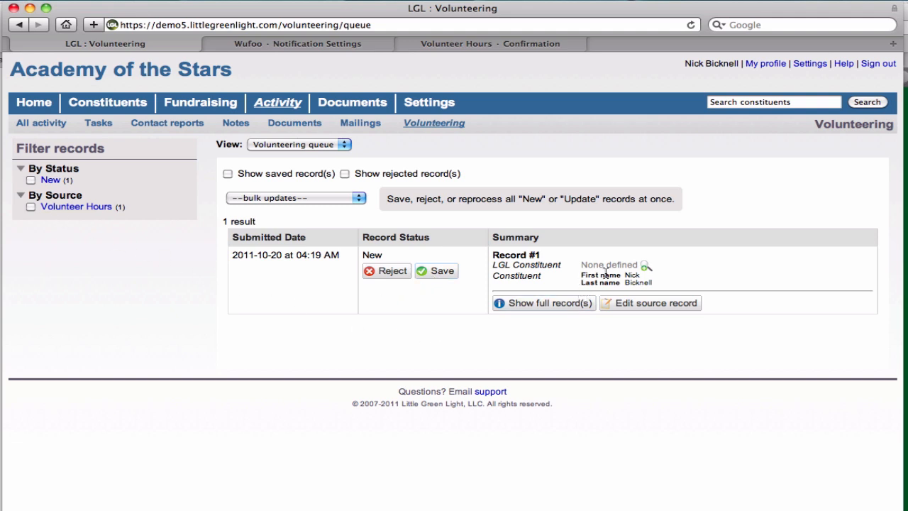
{"action": "left_click", "coordinate": [543, 304]}
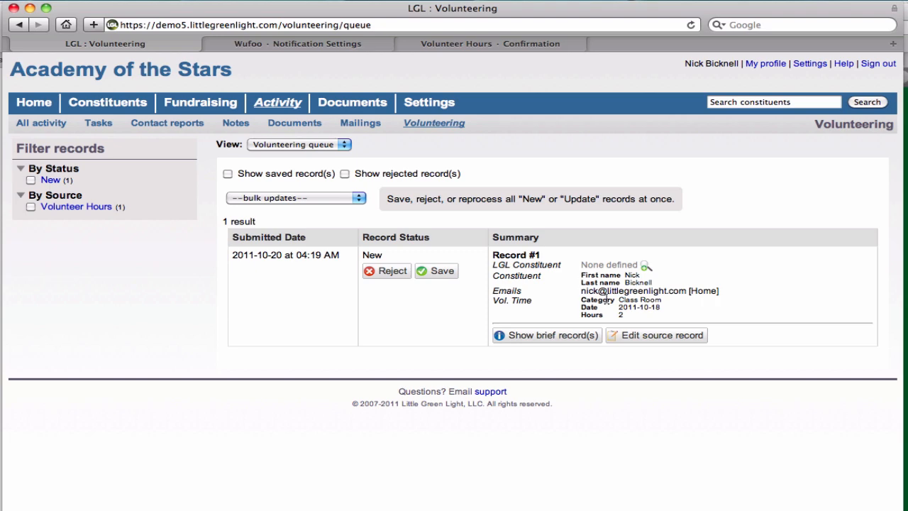
{"action": "mouse_move", "coordinate": [639, 290]}
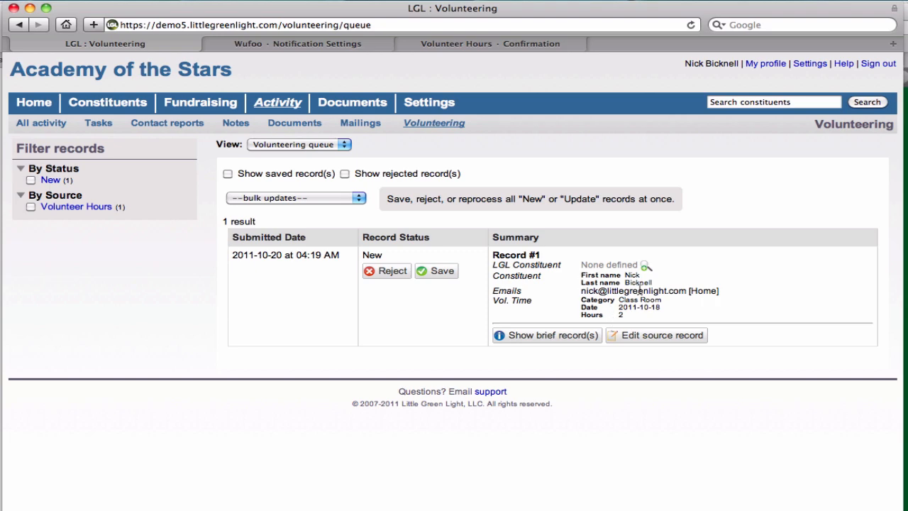
{"action": "left_click", "coordinate": [644, 267]}
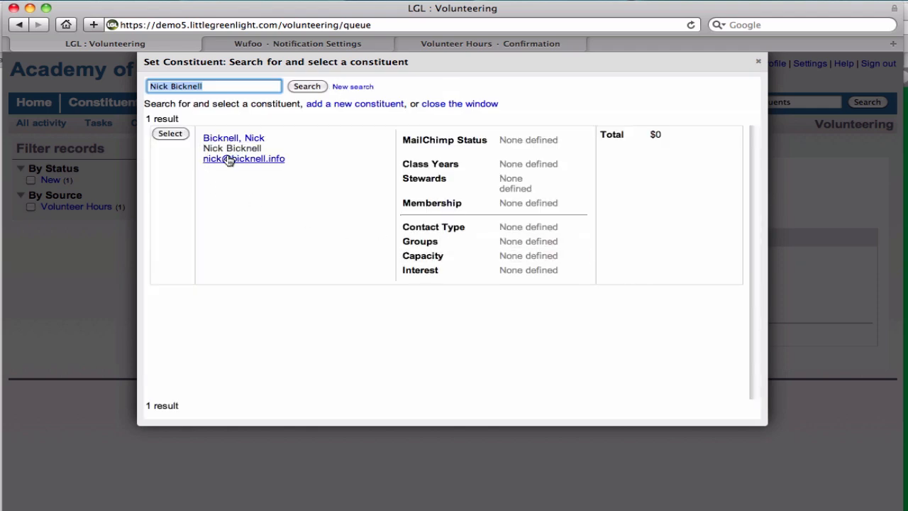
{"action": "left_click", "coordinate": [171, 133]}
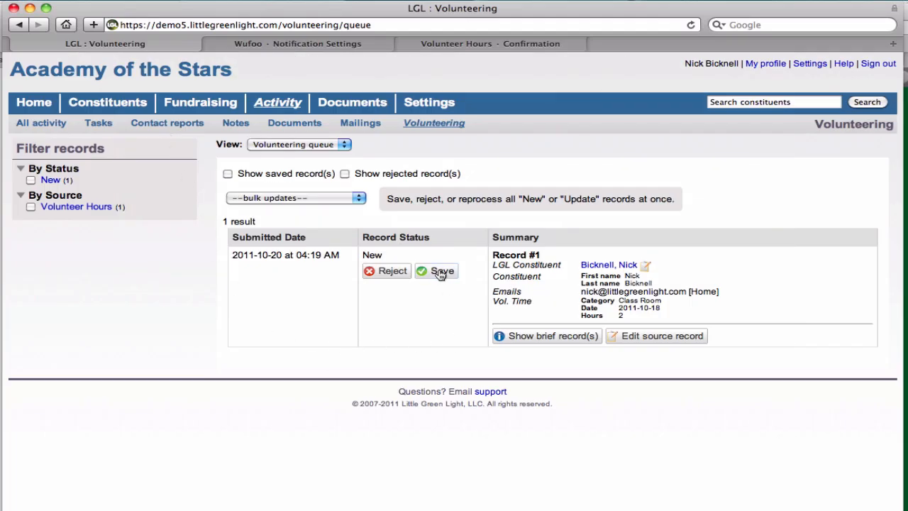
{"action": "left_click", "coordinate": [436, 271]}
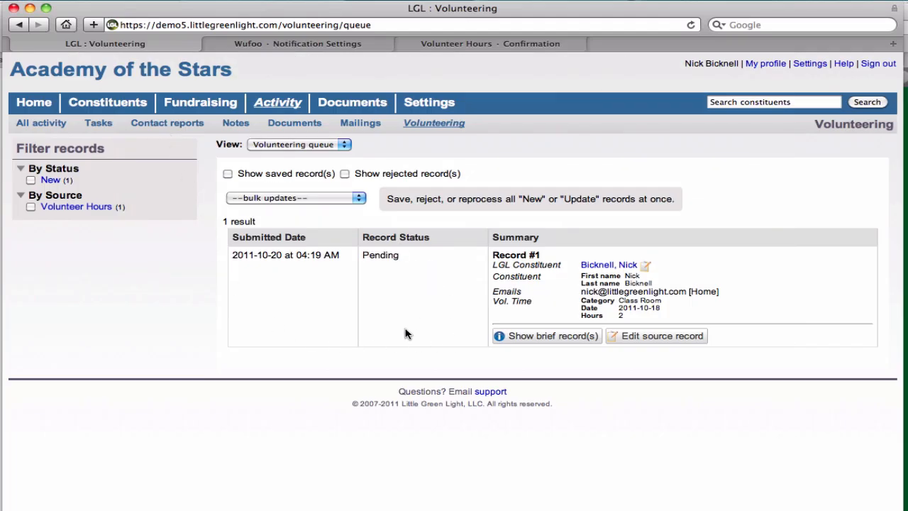
{"action": "mouse_move", "coordinate": [580, 273]}
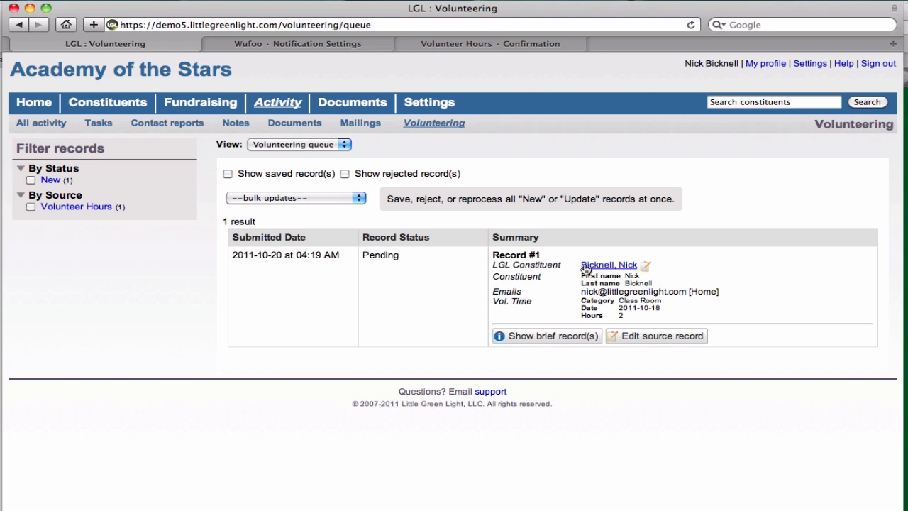
{"action": "left_click", "coordinate": [607, 265]}
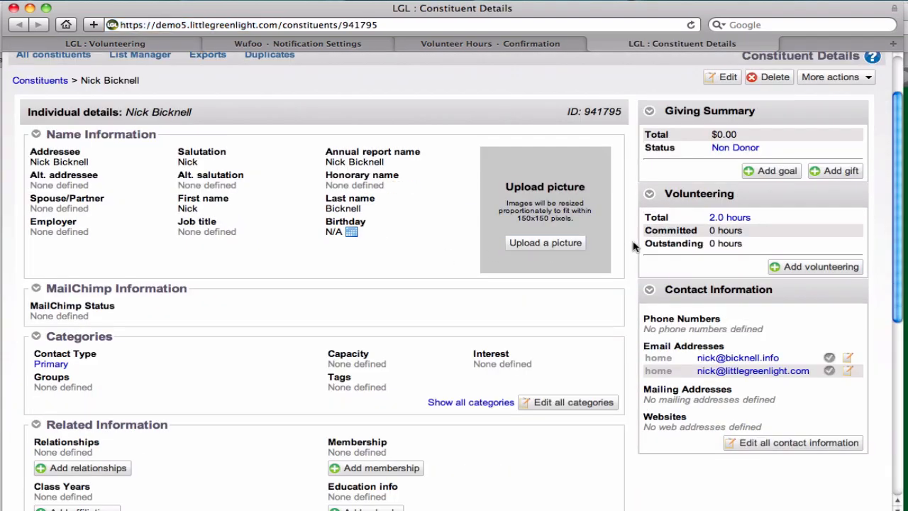
{"action": "mouse_move", "coordinate": [324, 264]}
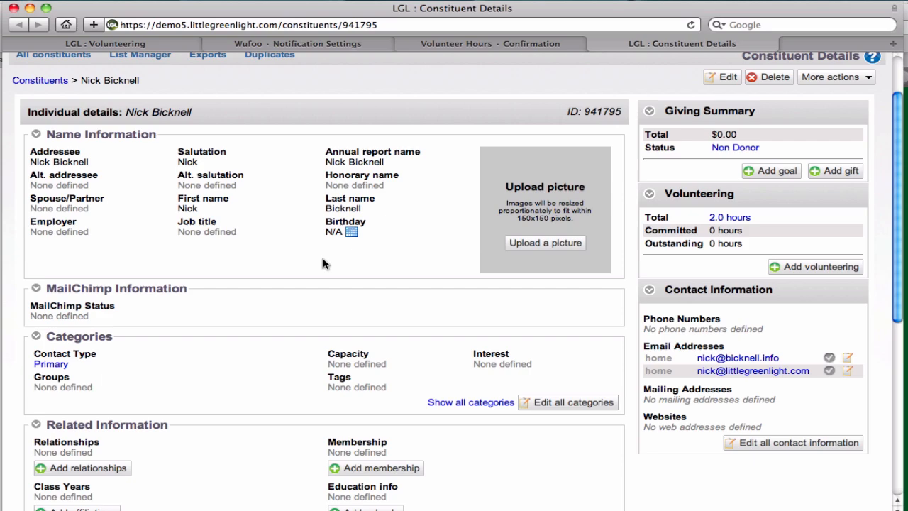